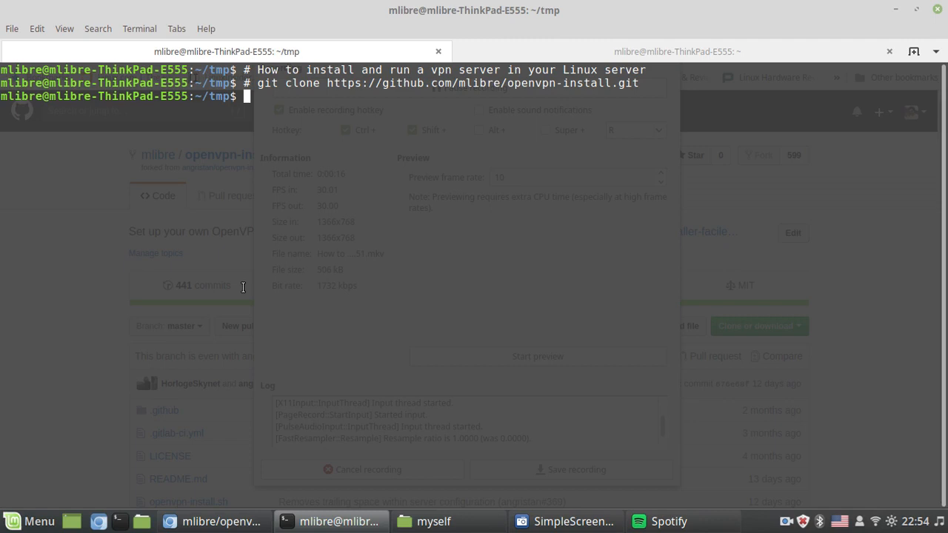
mouse_move(485, 56)
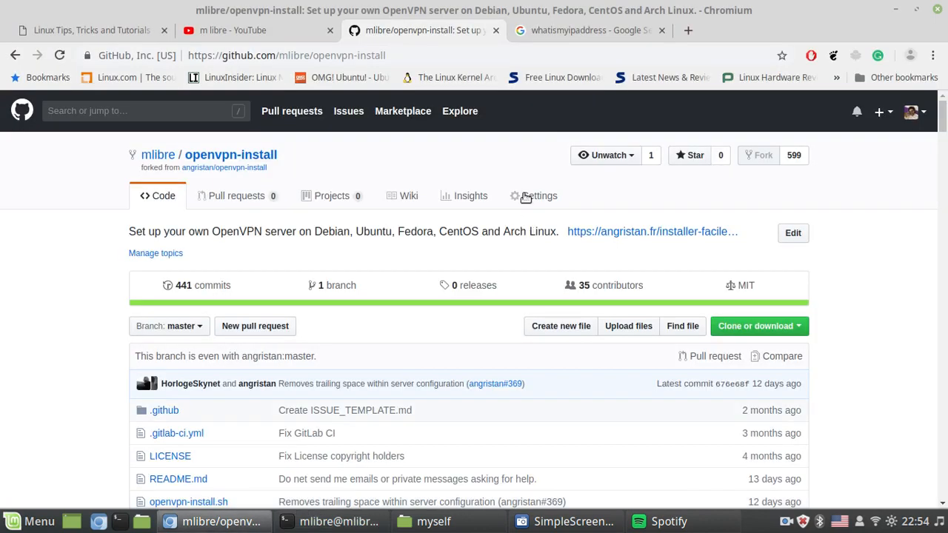
View the public IP address 176.221.202.145 in Chromium's whatismyipaddress search, then return to Terminal.
left_click(585, 31)
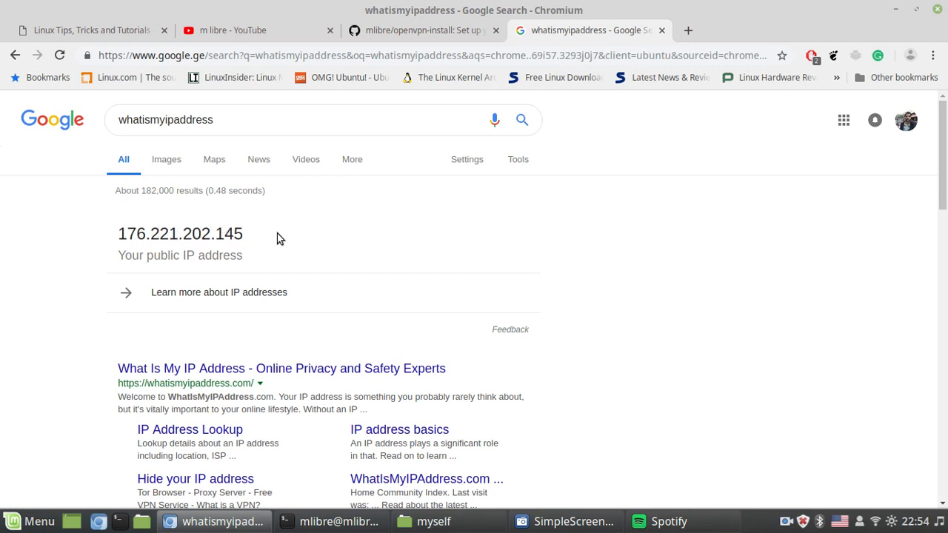
left_click(330, 521)
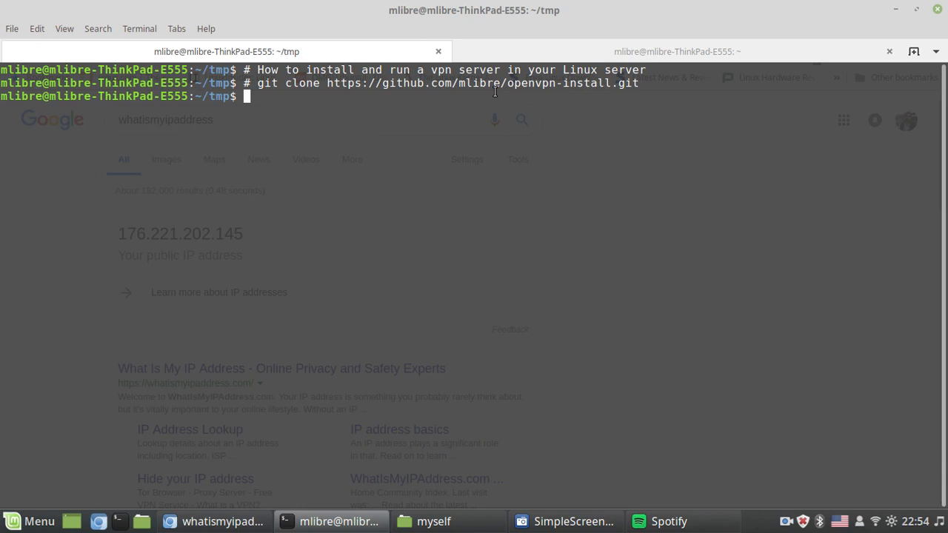
Install openvpn on the local machine with sudo apt-get install openvpn.
type("sudo apt-get")
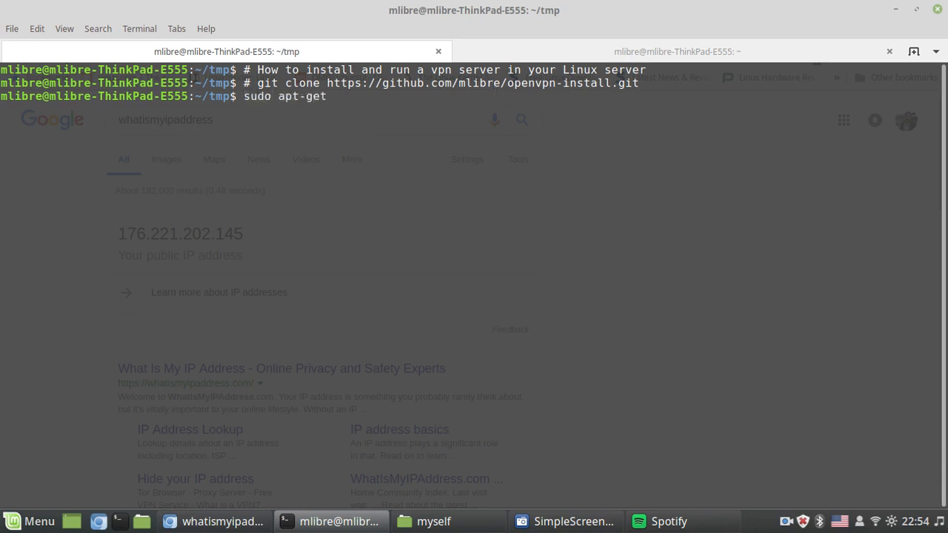
type("install openvp")
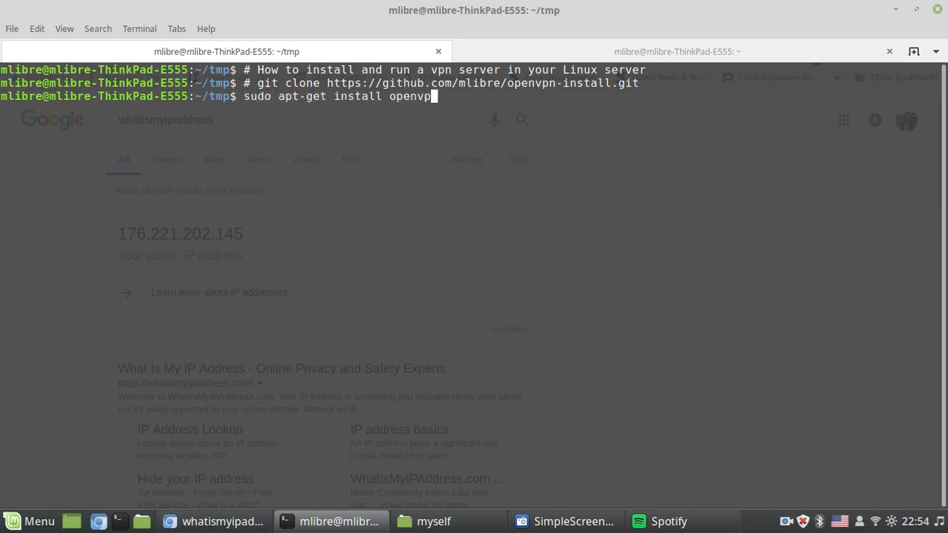
key("Return")
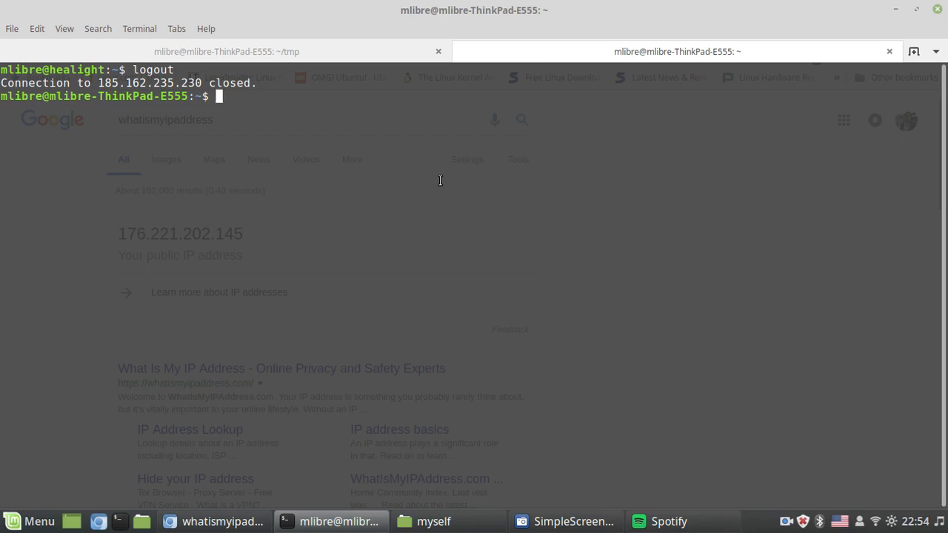
type("sudo ssh mlibre@185.162.235.230")
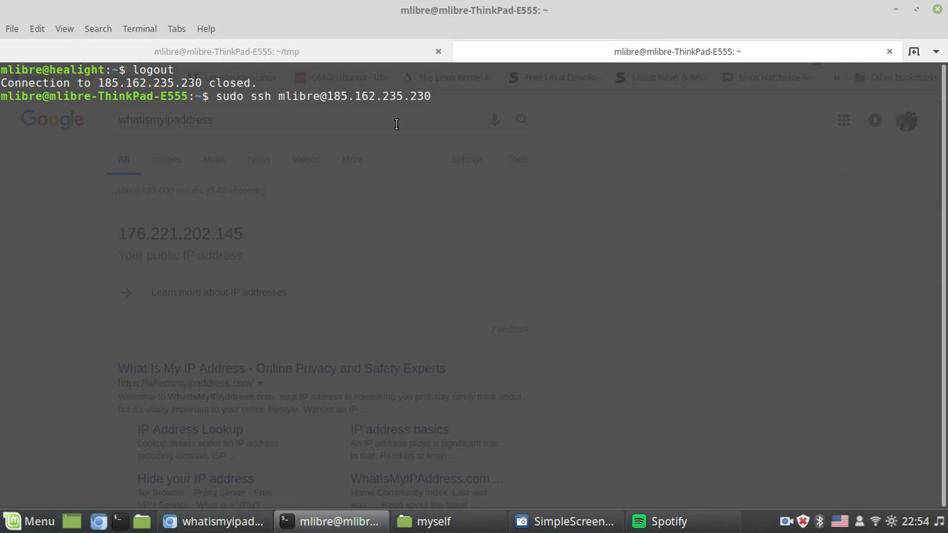
mouse_move(364, 117)
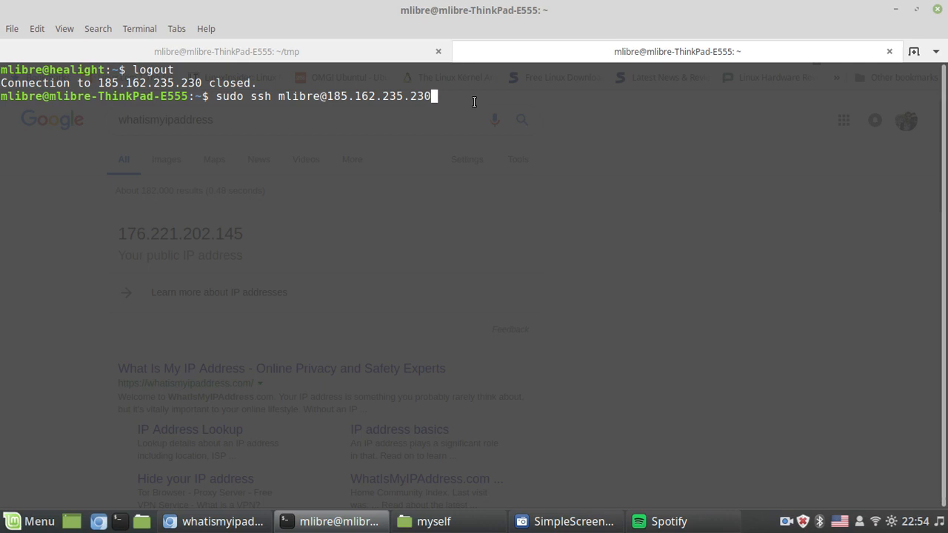
key("Return")
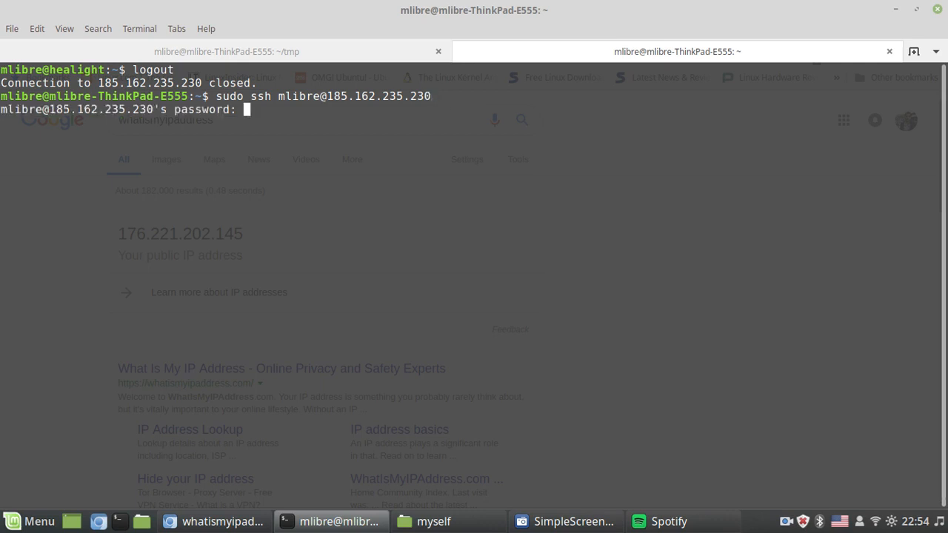
key("Return")
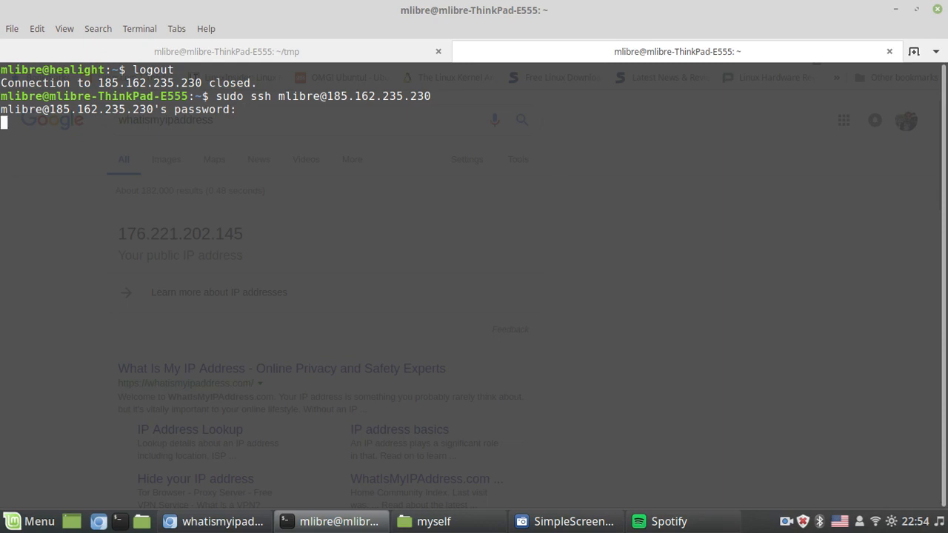
key("Return")
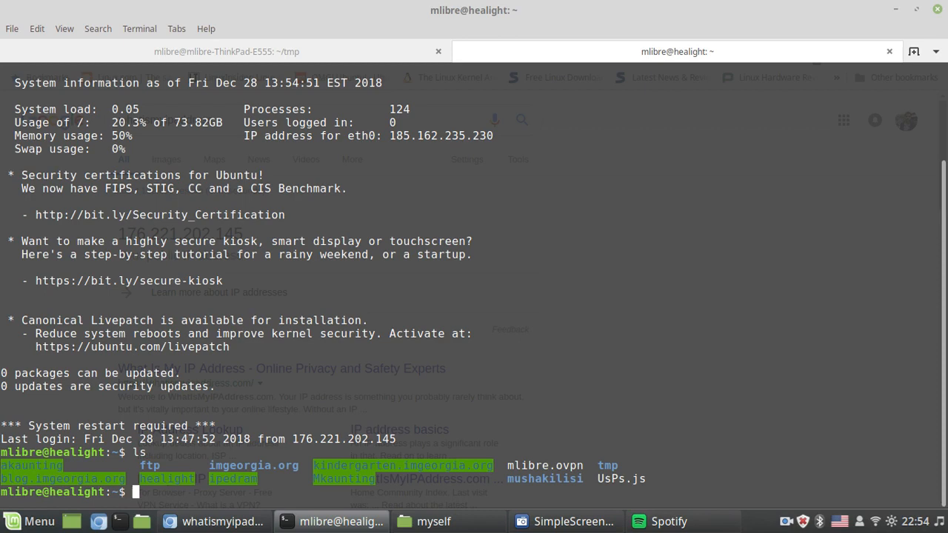
Read the openvpn-install GitHub README in Chromium and return to the local Terminal.
left_click(222, 522)
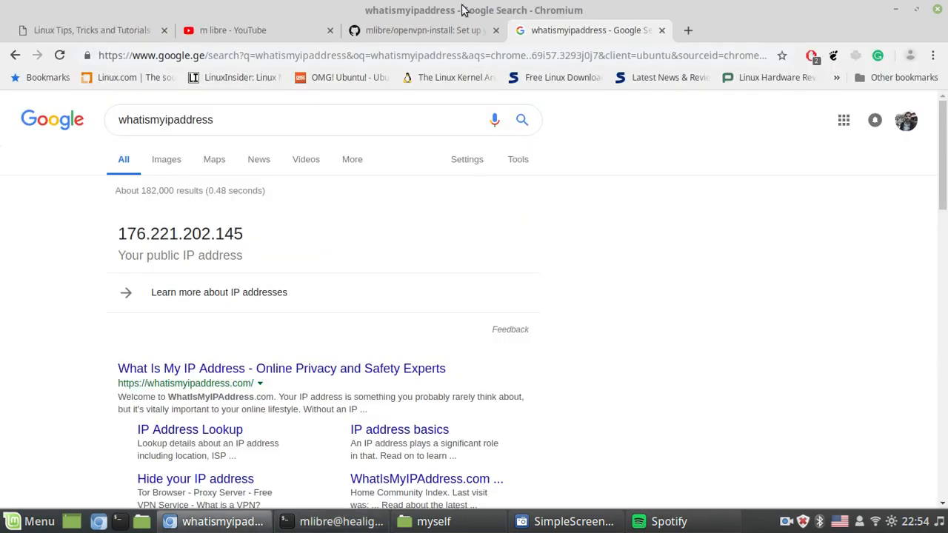
left_click(422, 30)
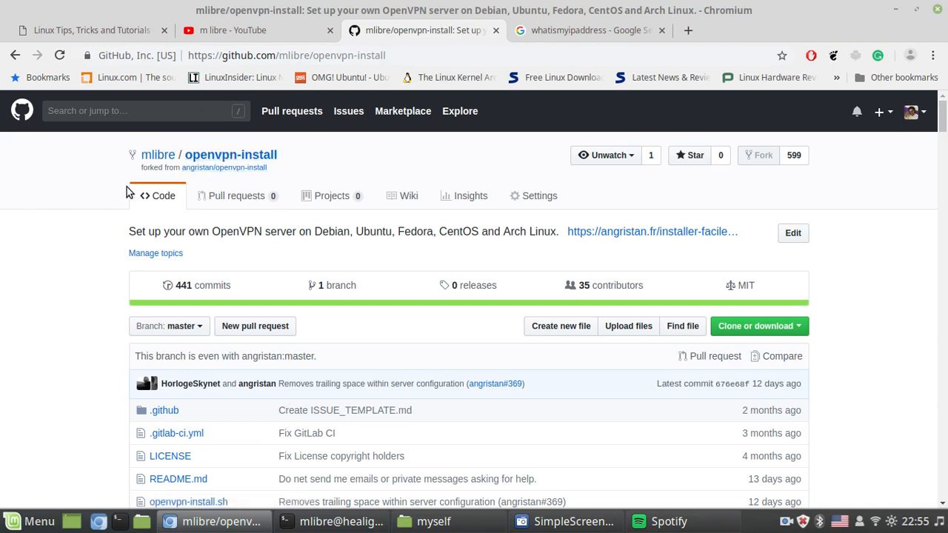
mouse_move(102, 206)
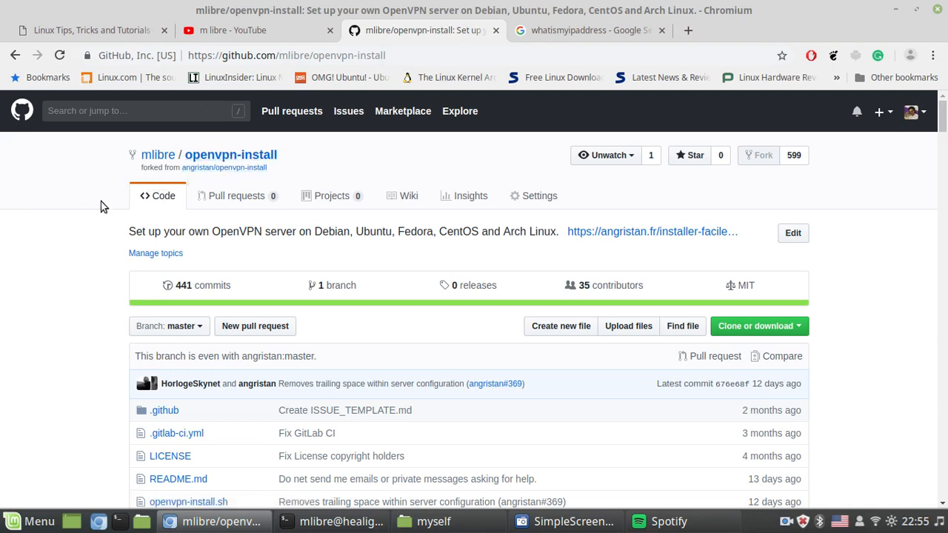
scroll("down", 3)
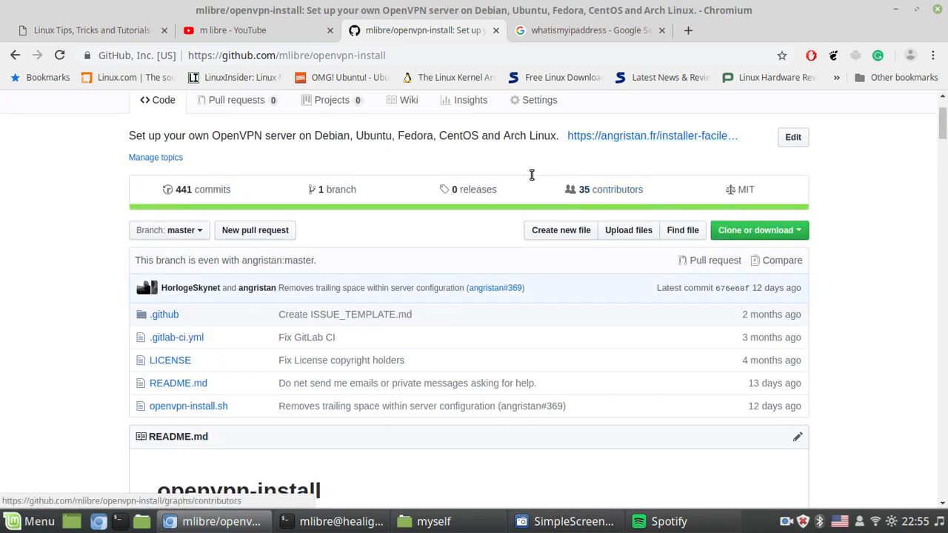
left_click(331, 522)
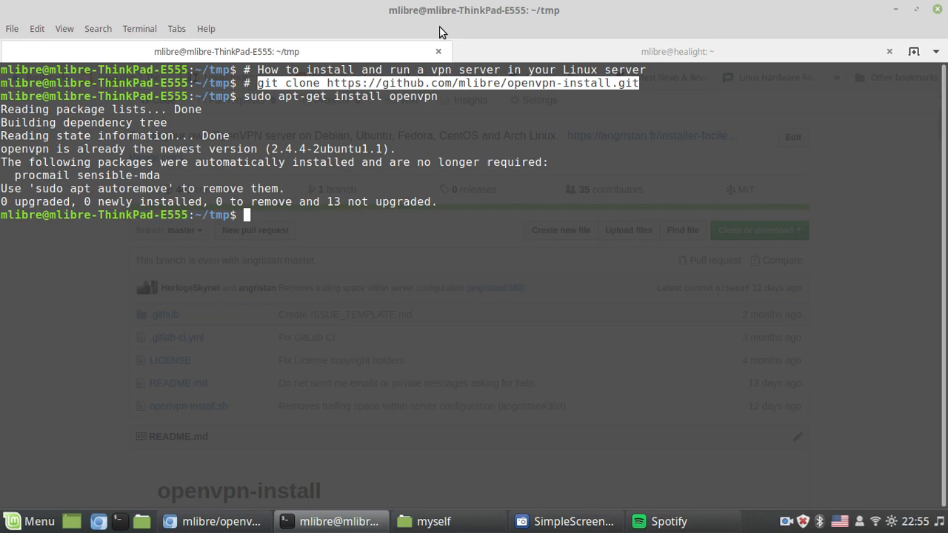
On the server, clone mlibre/openvpn-install and enter the openvpn-install folder.
left_click(674, 51)
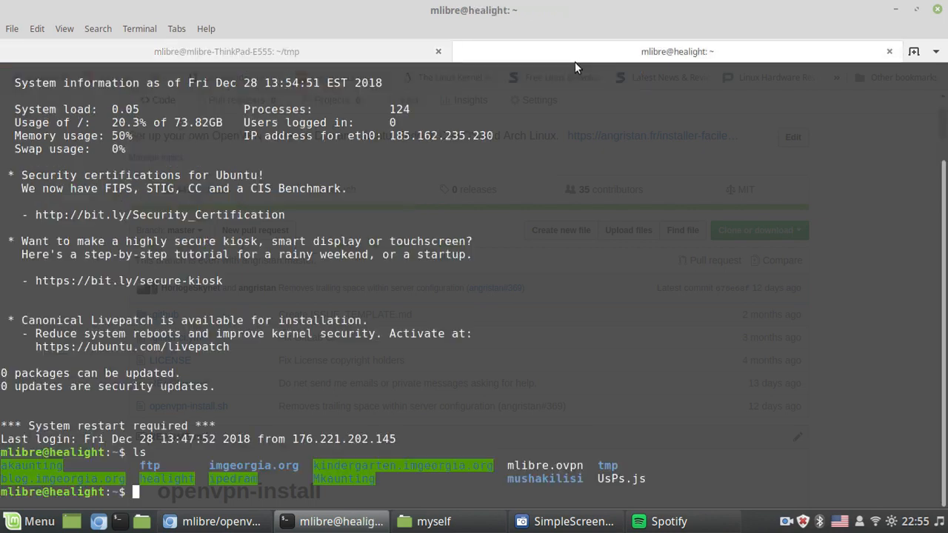
type("git clone https://github.com/mlibre/openvpn-install.git")
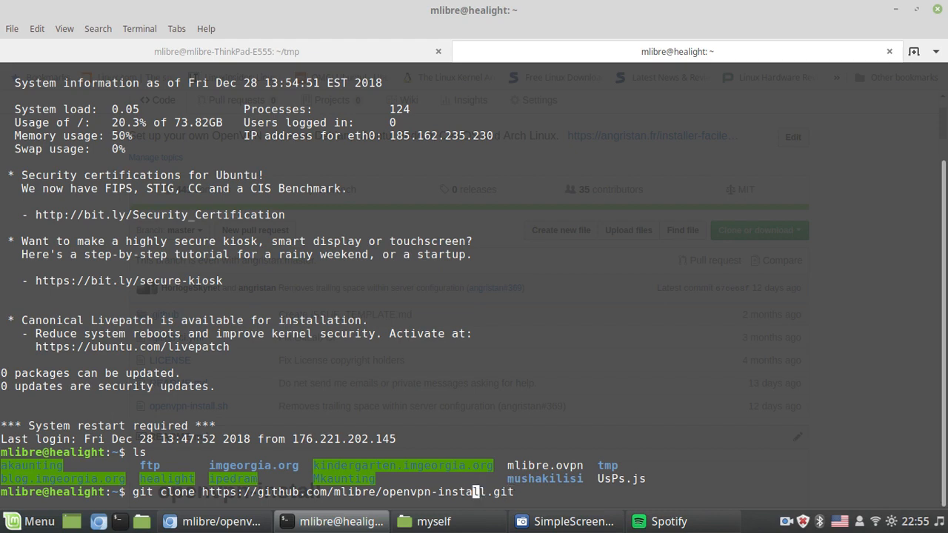
key("Return")
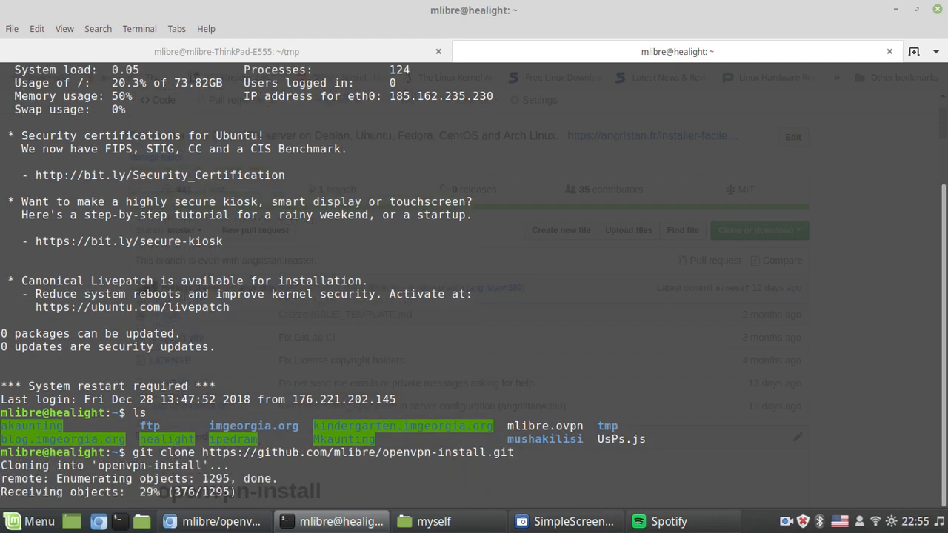
type("cd o")
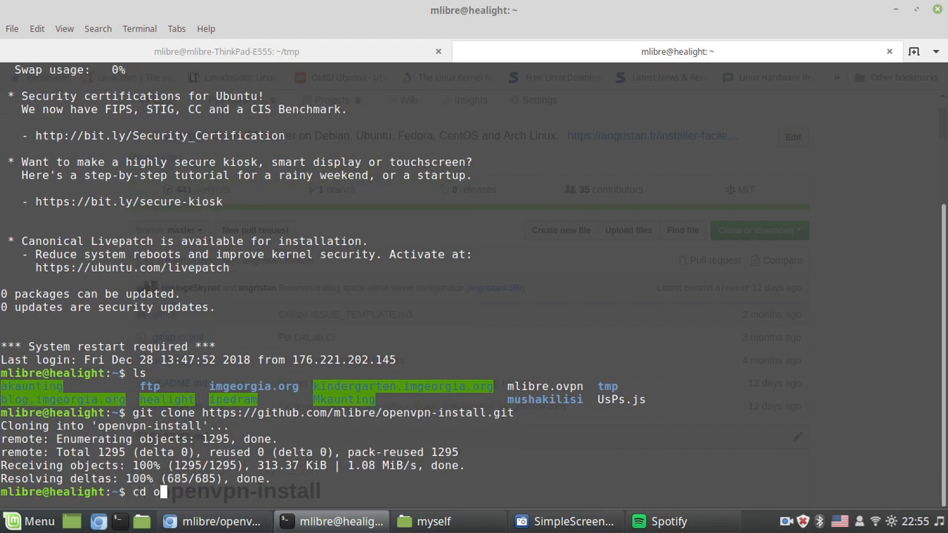
key("Return")
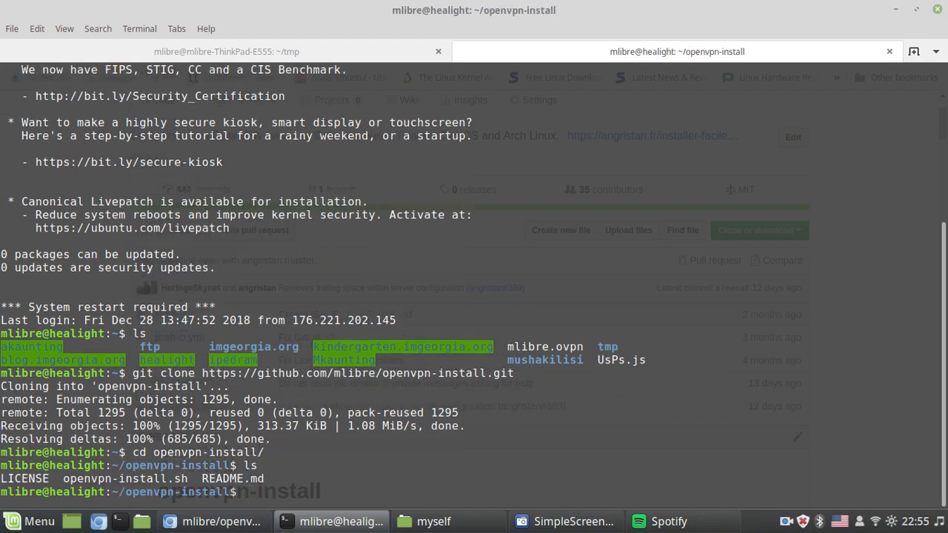
Purge any existing openvpn package on the server with sudo apt-get purge openvpn.
type("sudo")
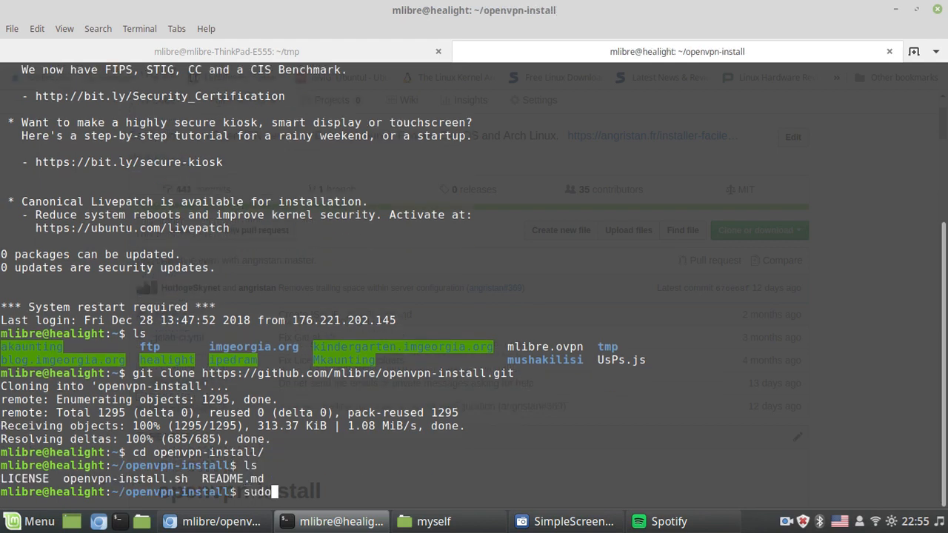
type("apt-")
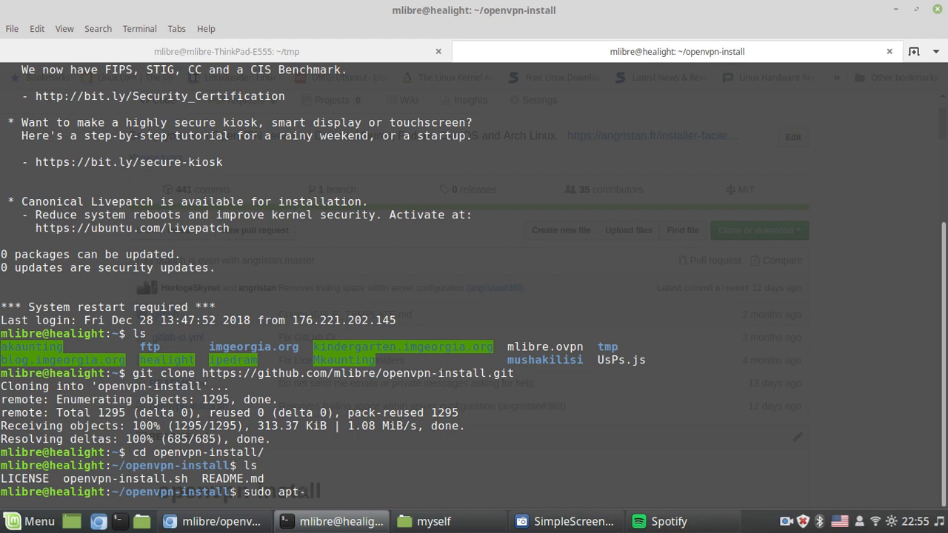
type("get purge")
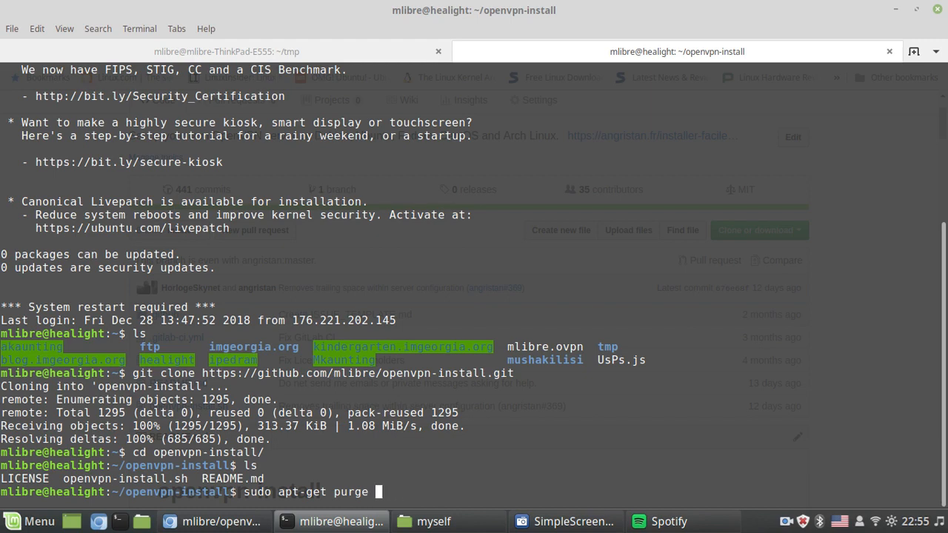
type("openvpn")
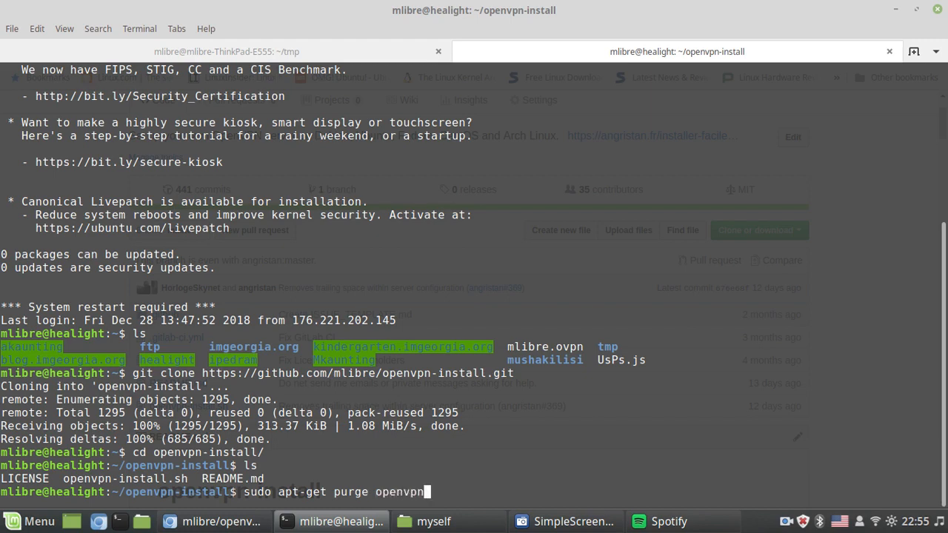
key("Return")
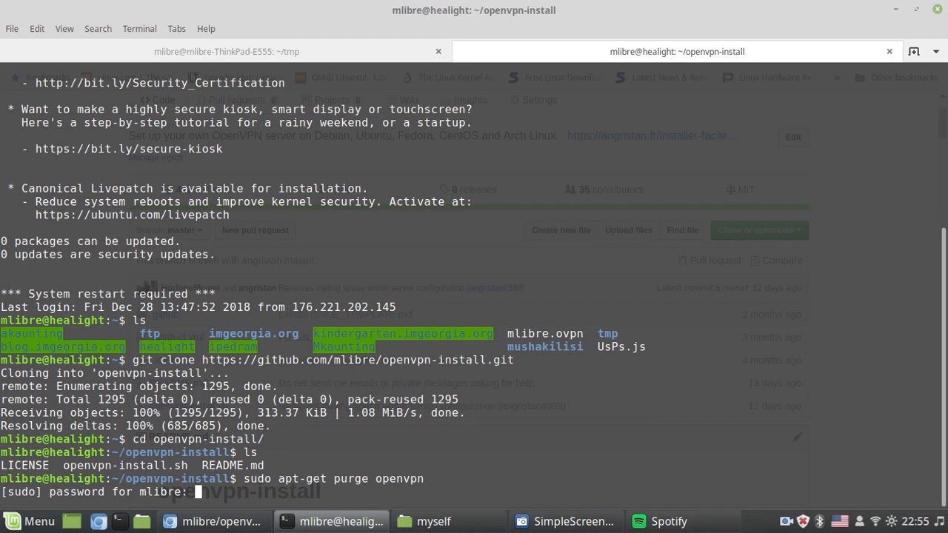
key("Return")
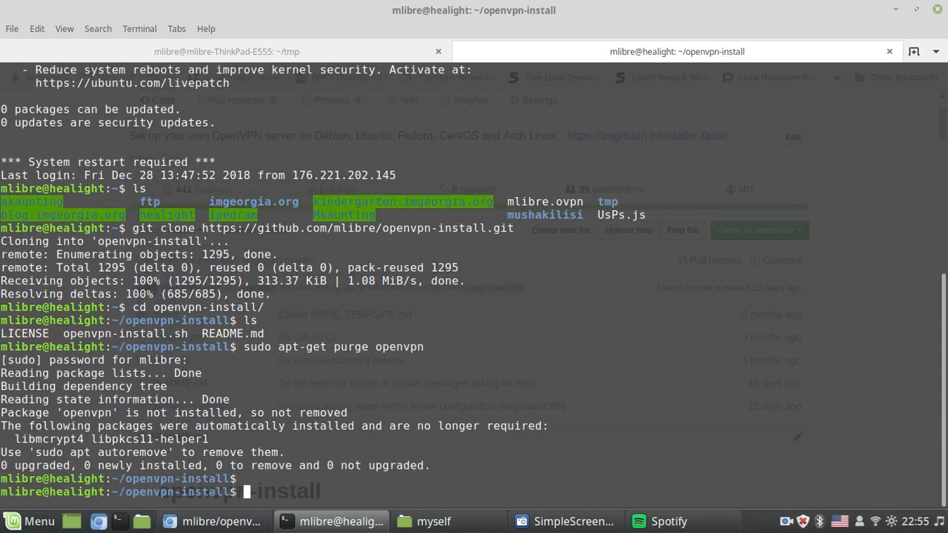
Run the installer as root, accepting the server IP and choosing Cloudflare DNS.
type("chmod +x openvpn-install.sh")
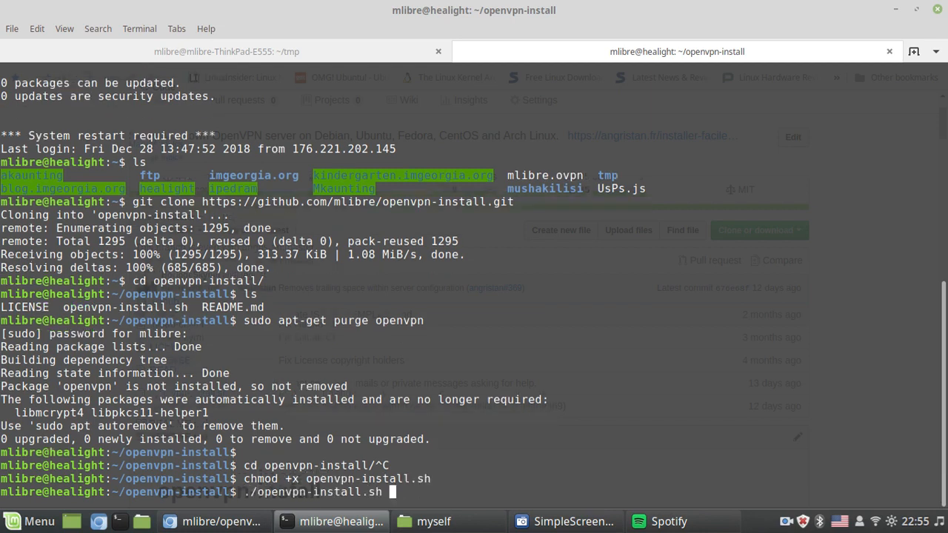
type("sudo !!")
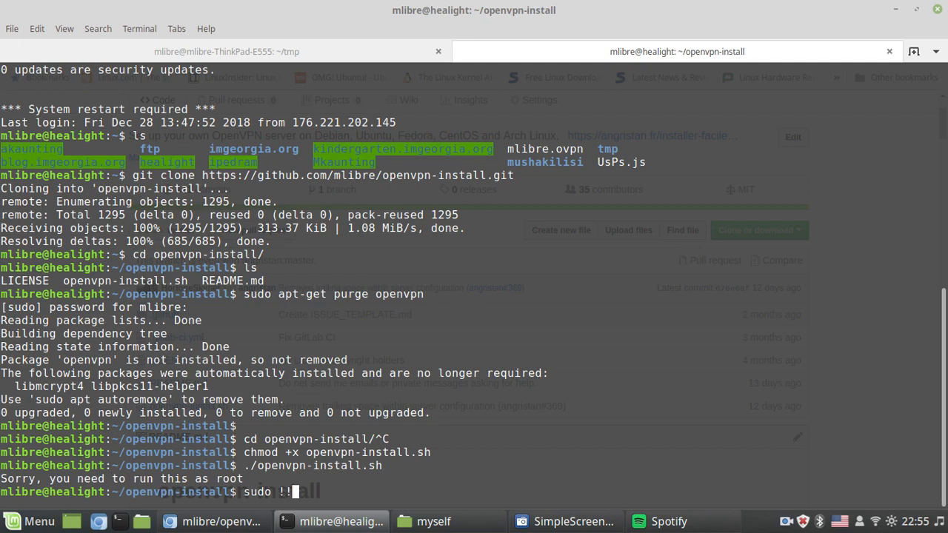
key("Return")
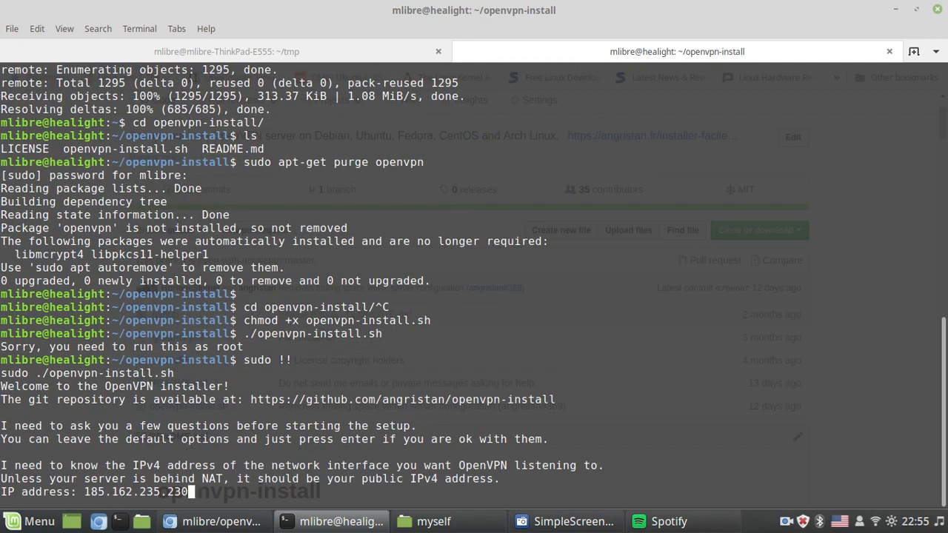
key("Return")
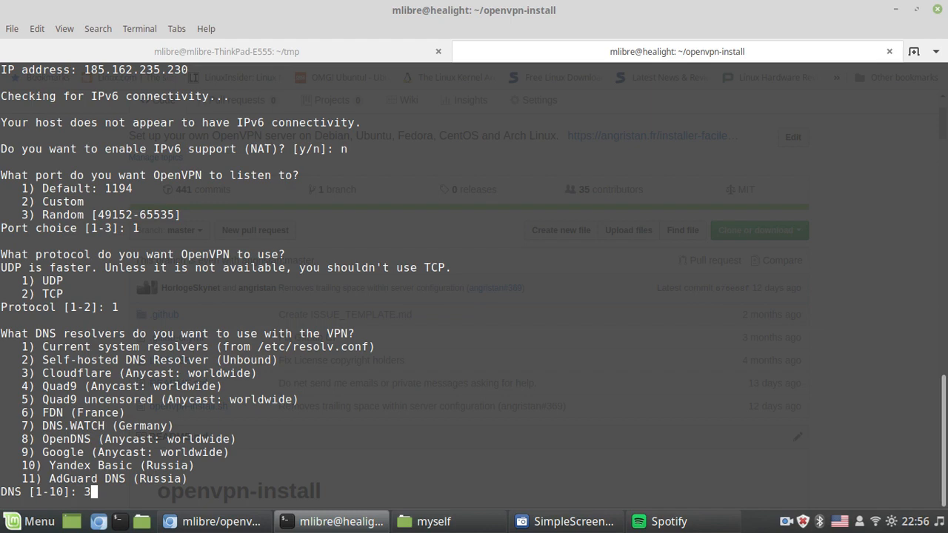
key("Return")
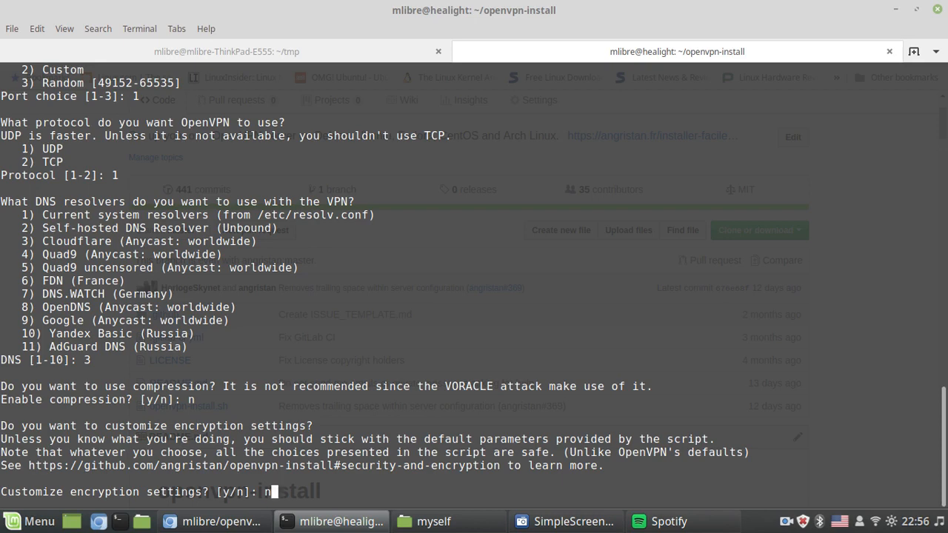
Keep default encryption and let the installer set up OpenVPN until the client-name prompt.
key("Return")
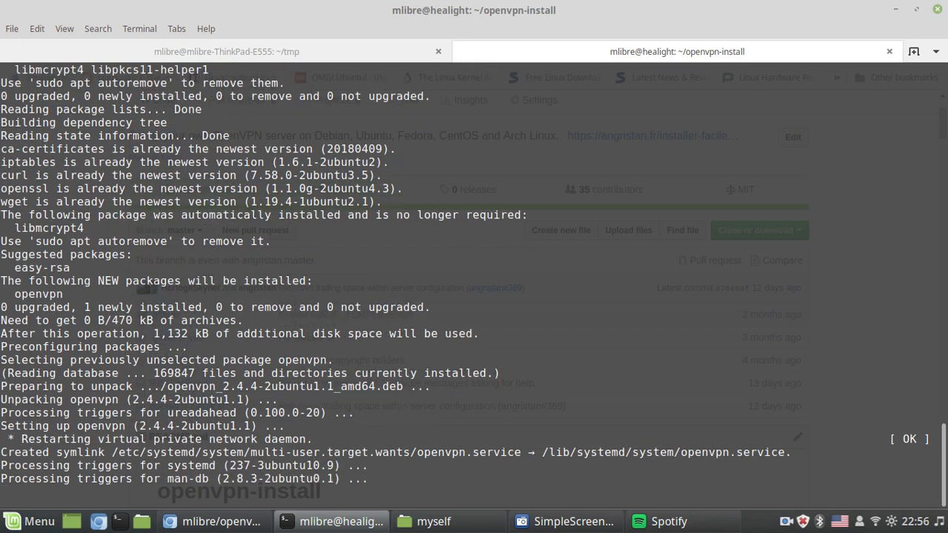
scroll("down", 3)
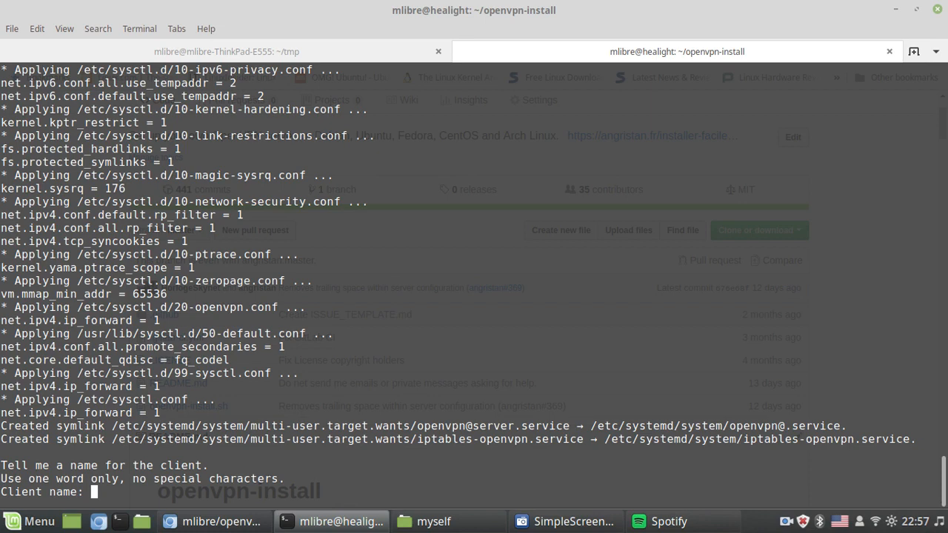
Create passwordless client Hello, then enable and restart the openvpn service with sudo systemctl.
type("Hello")
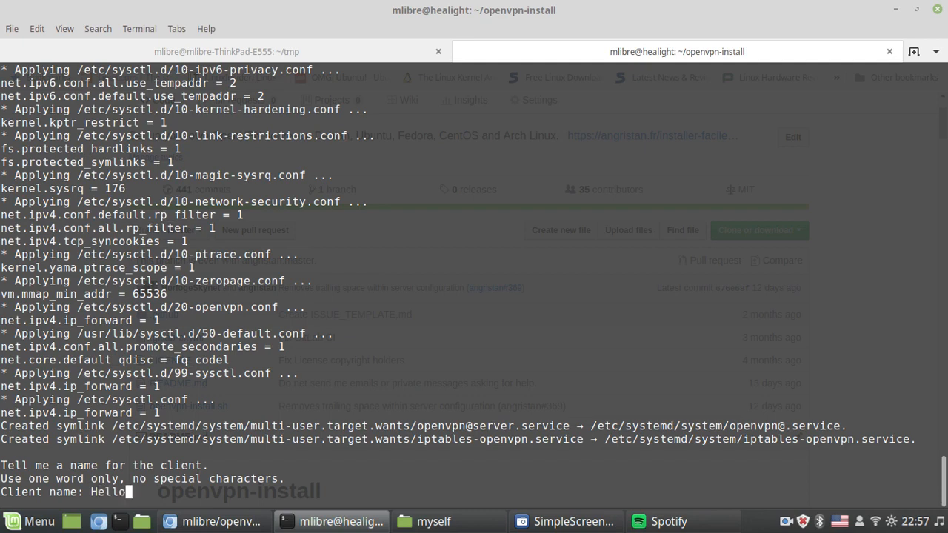
key("Return")
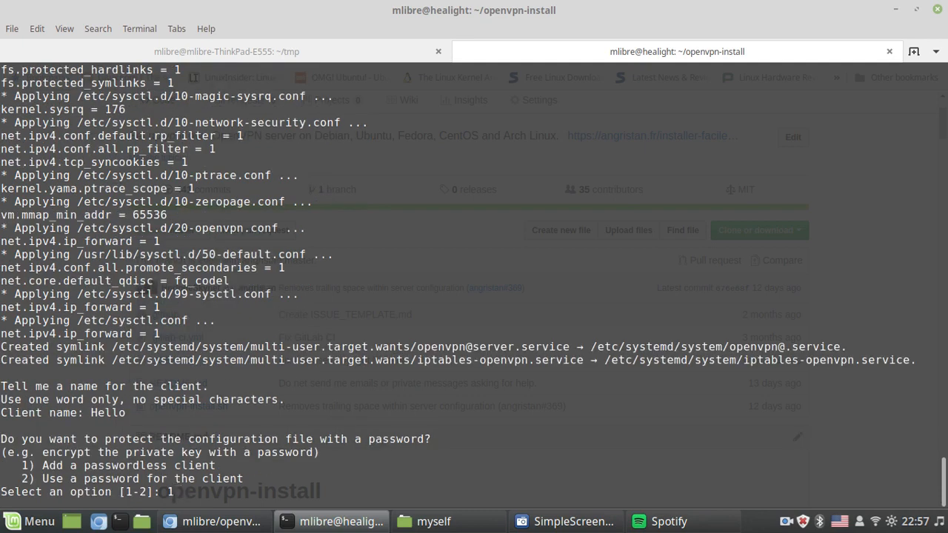
key("Return")
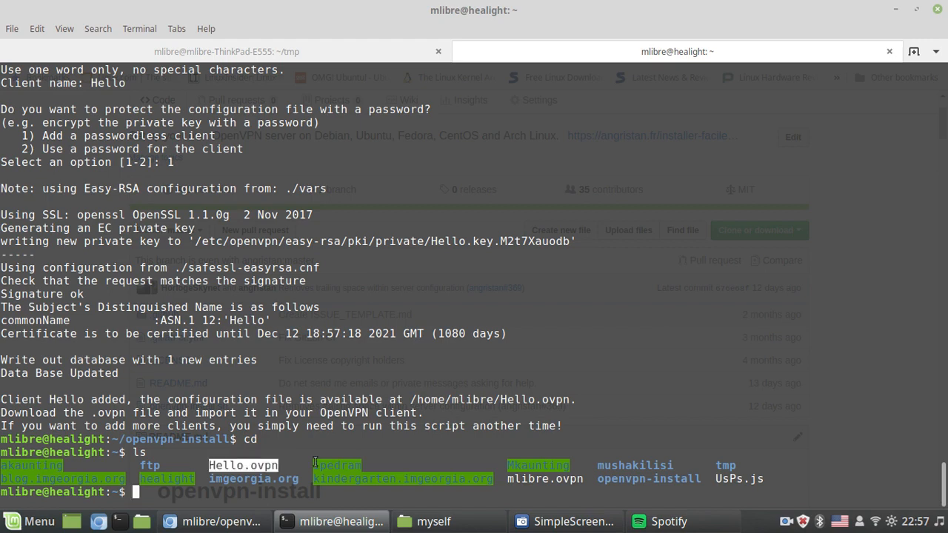
type("sudo systemctl restart openvpn")
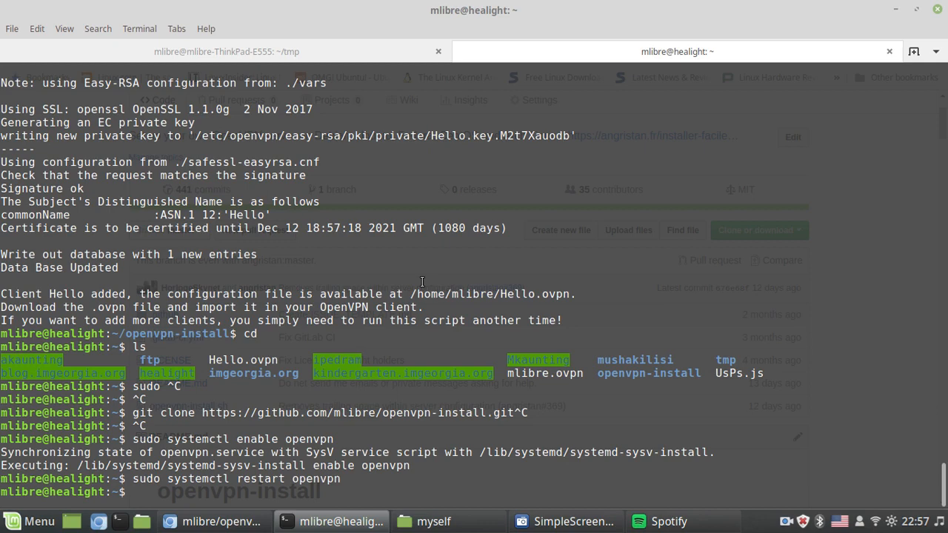
mouse_move(356, 190)
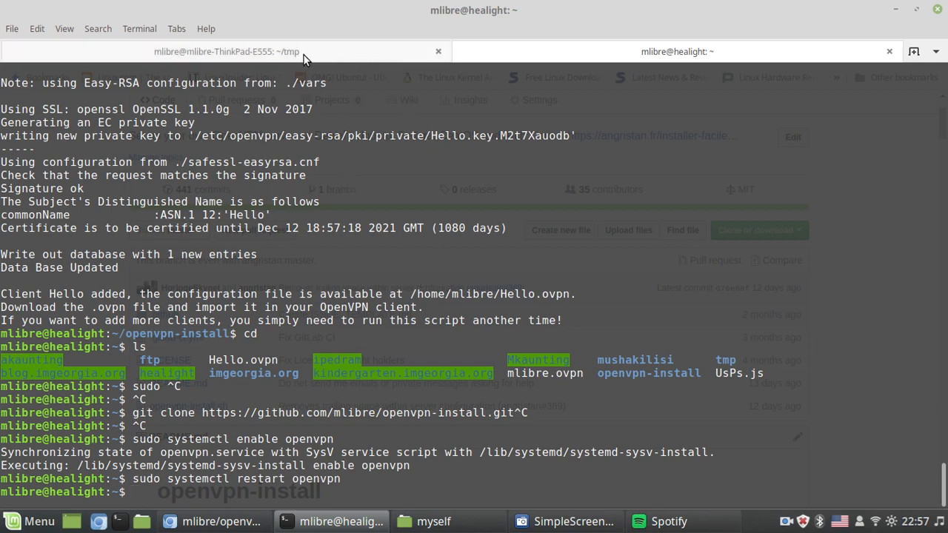
left_click(222, 51)
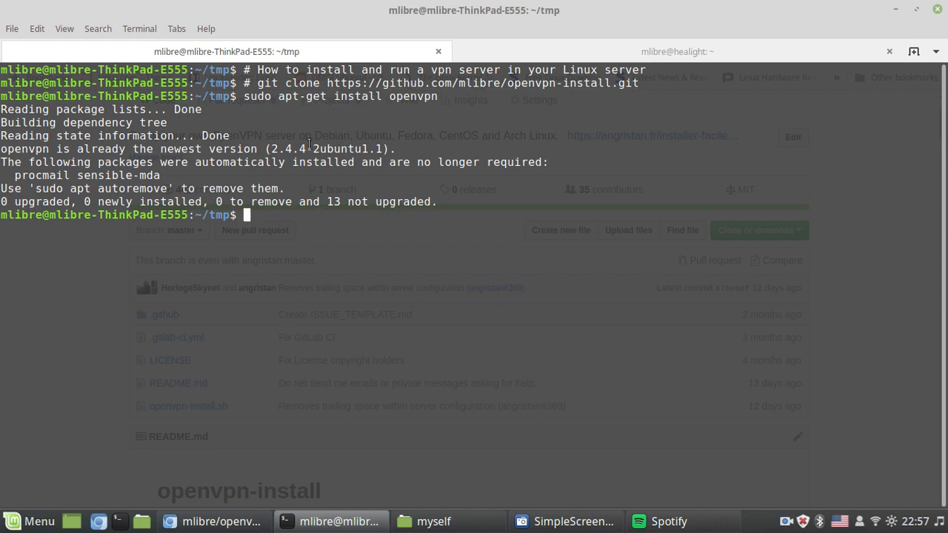
Search the local command history with Ctrl+R for the earlier scp copy command.
type("# git clone https://github.com/mlibre/openvpn-install.git")
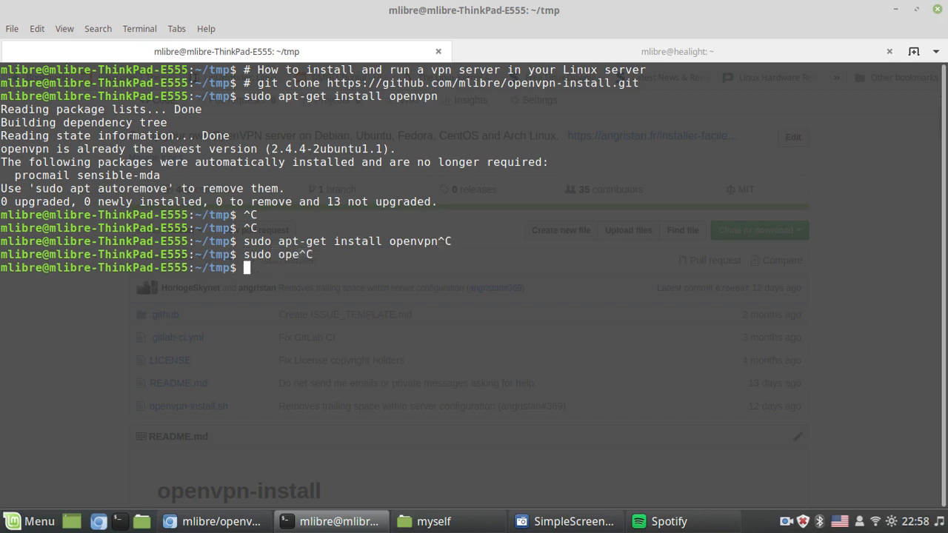
key("ctrl+r")
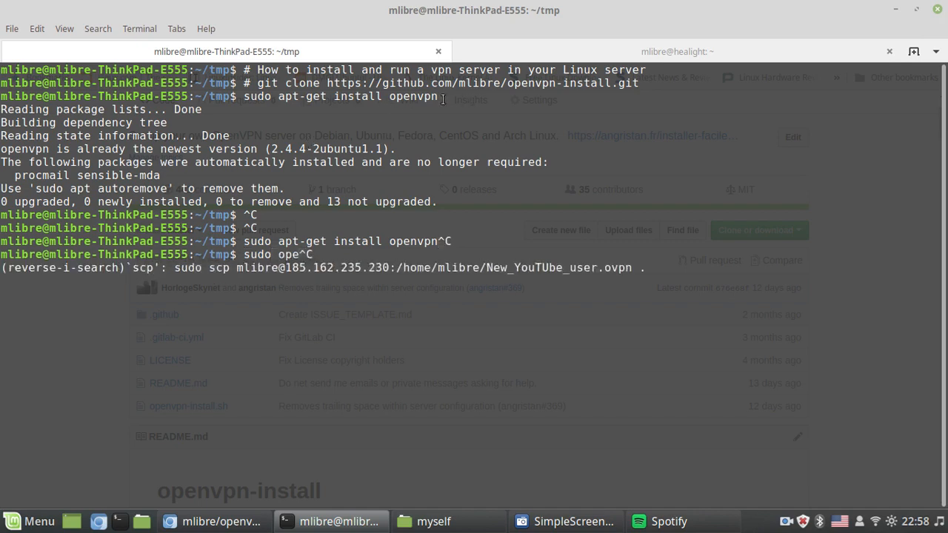
left_click(674, 51)
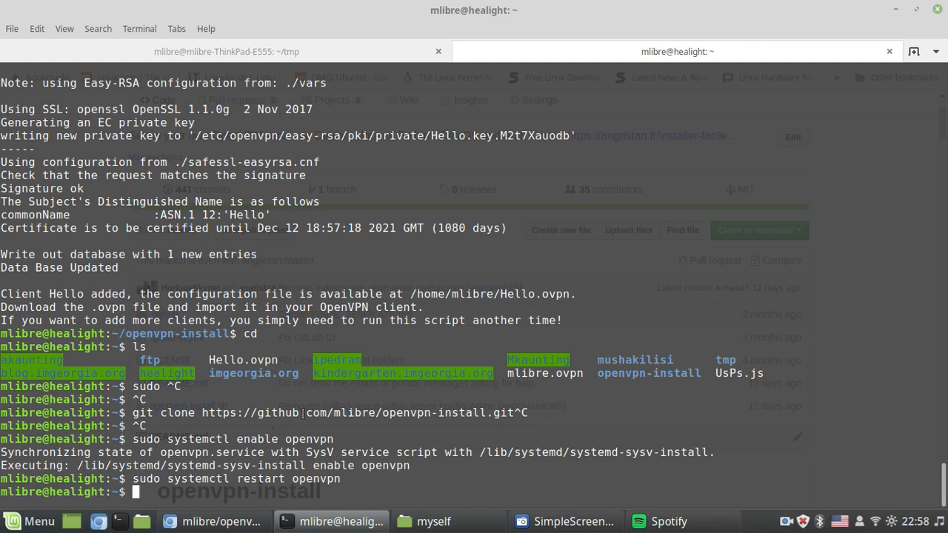
left_click(222, 51)
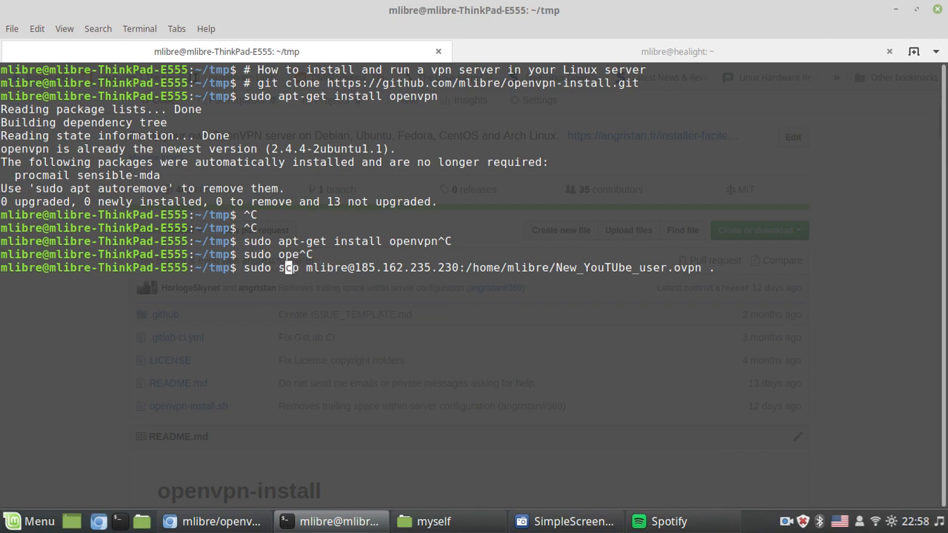
Copy Hello.ovpn from the server into tmp using the server password, and list it.
type("cp")
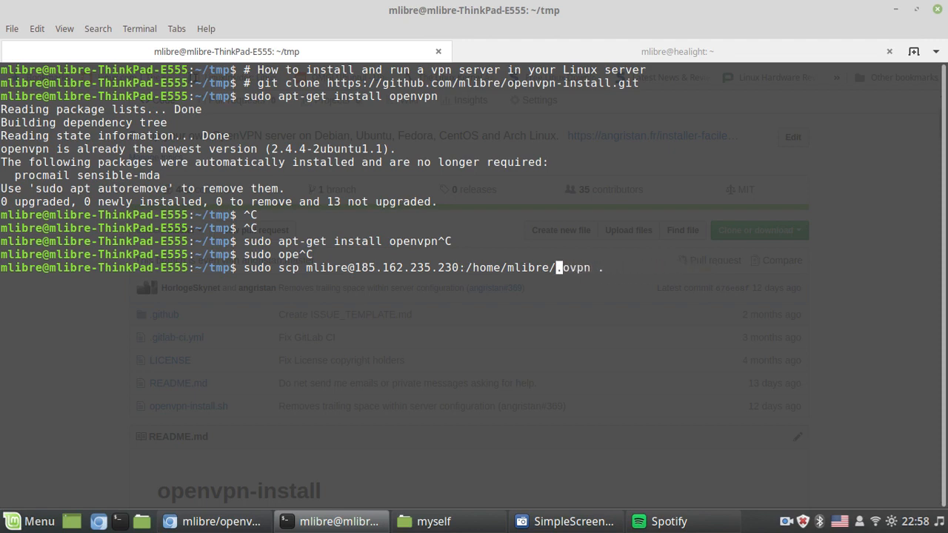
type("Hello")
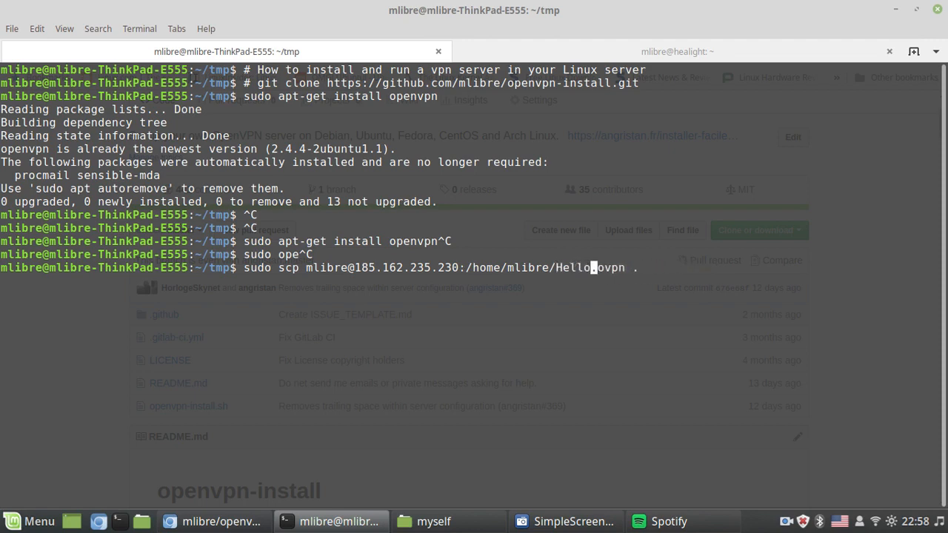
key("Return")
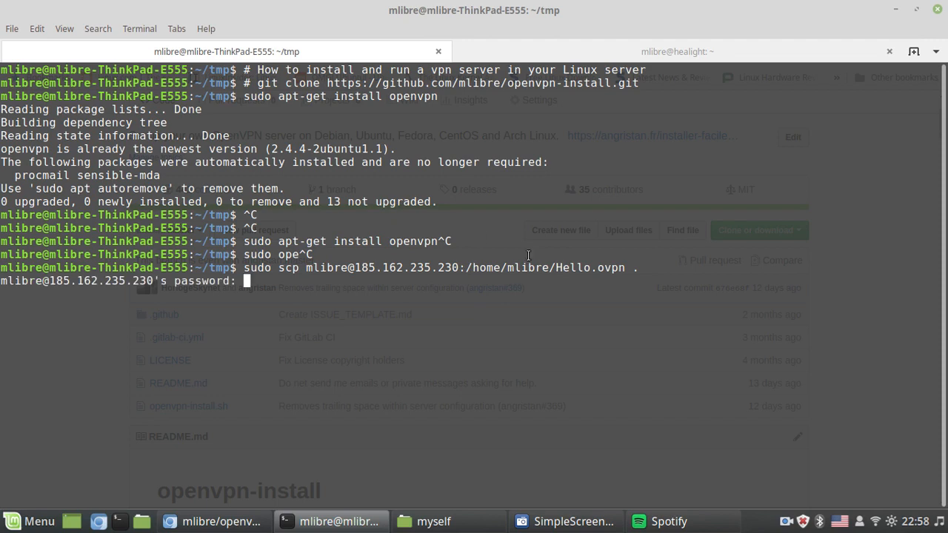
mouse_move(529, 256)
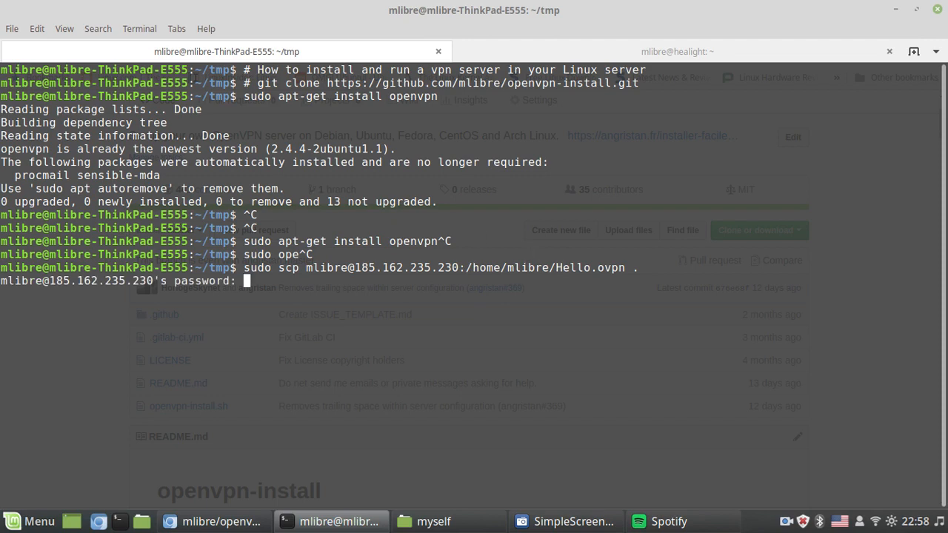
key("Return")
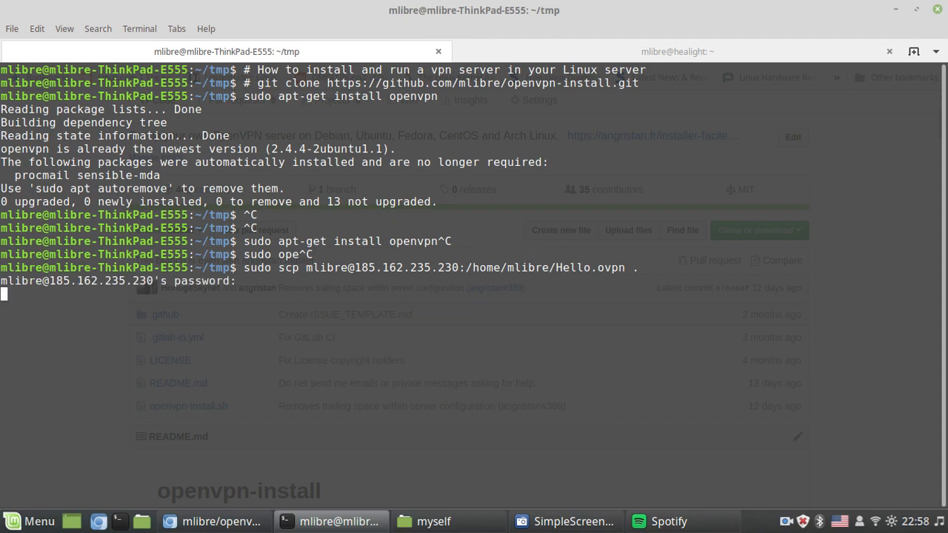
key("Return")
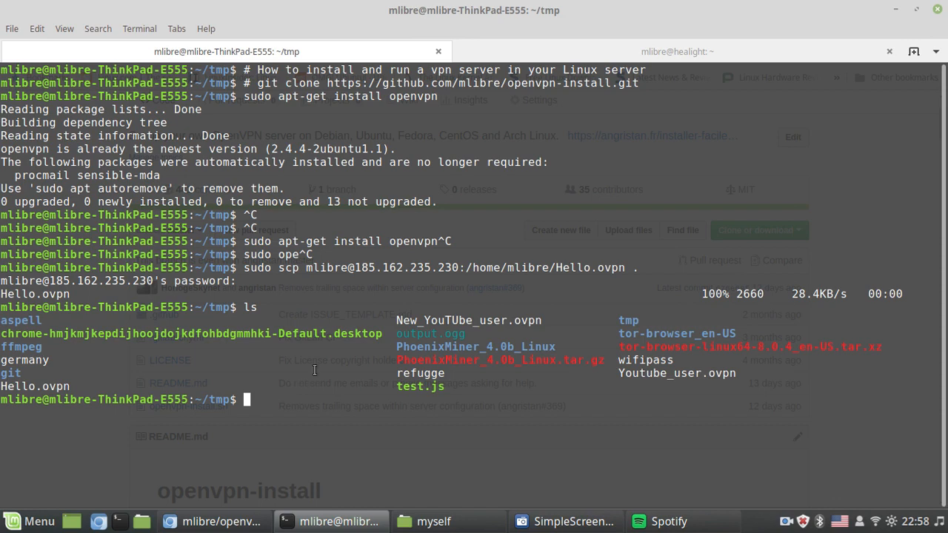
Connect with sudo openvpn --config Hello.ovpn until Initialization Sequence Completed appears.
type("sudo o")
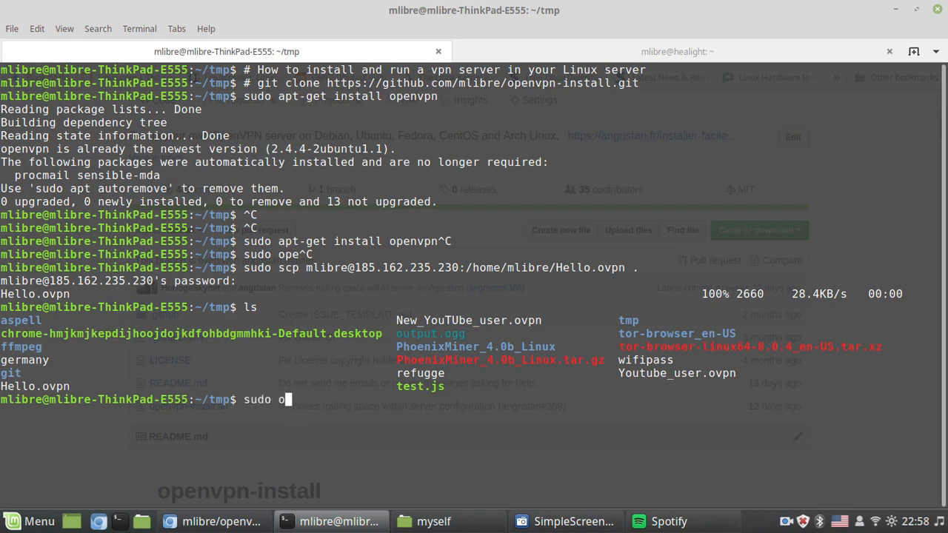
type("pe")
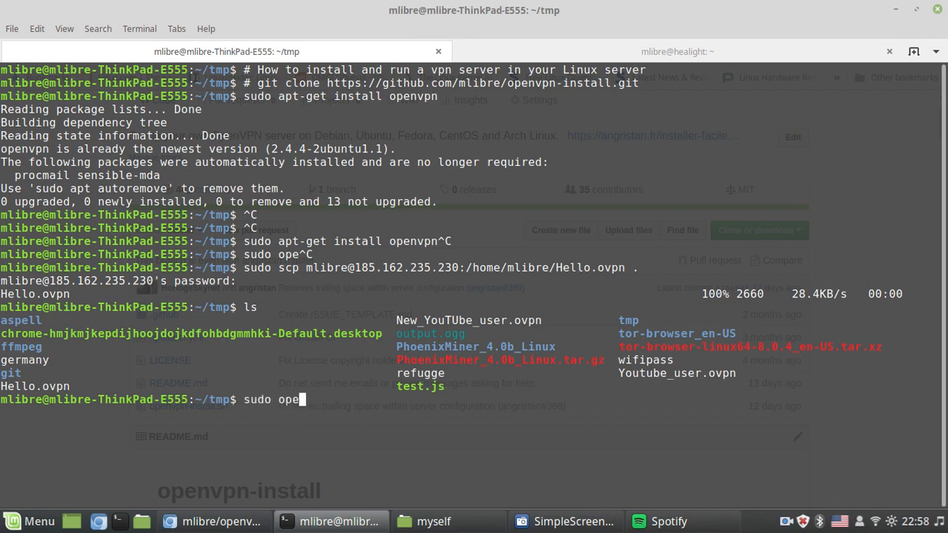
type("nvpn")
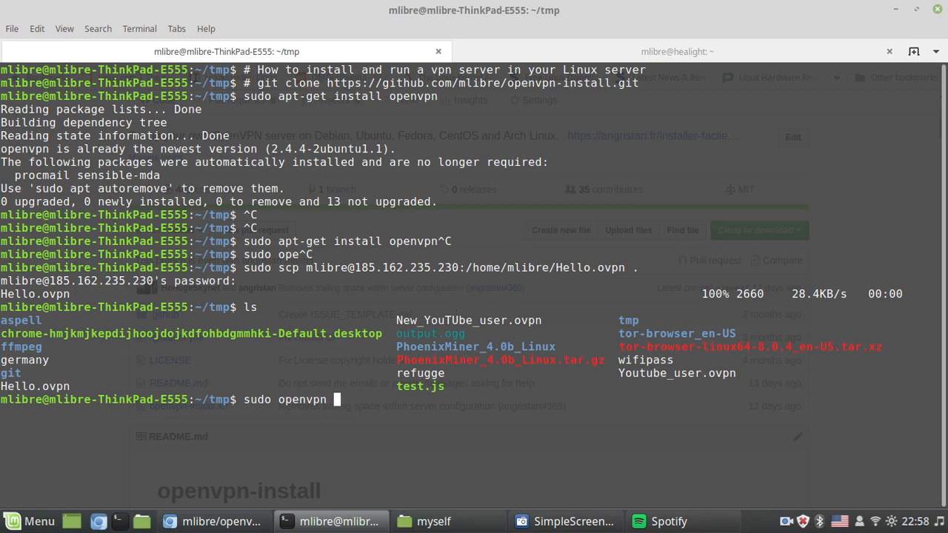
type("--config")
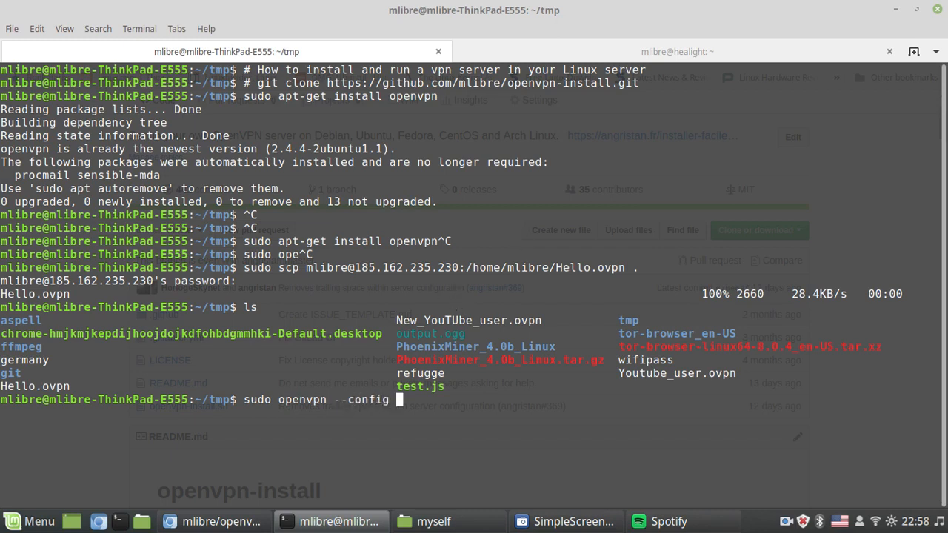
key("Return")
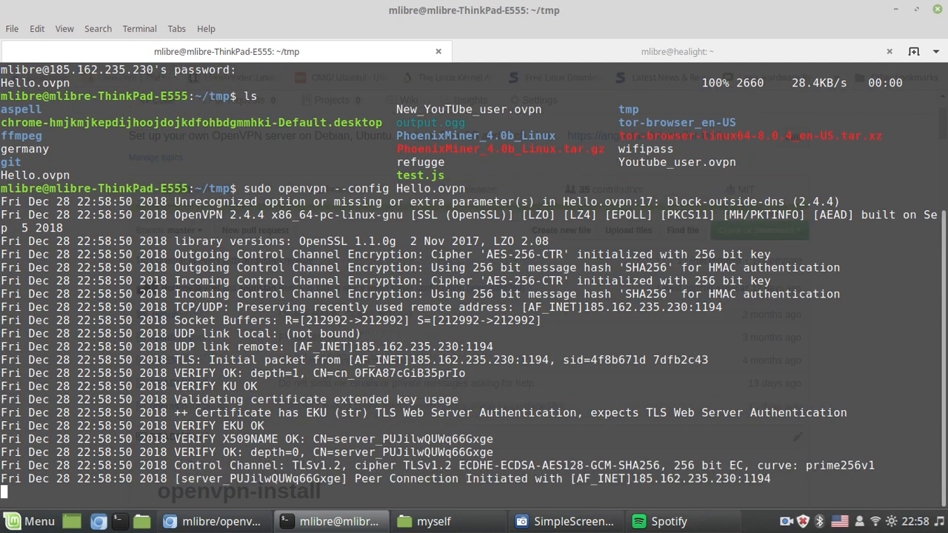
scroll("down", 3)
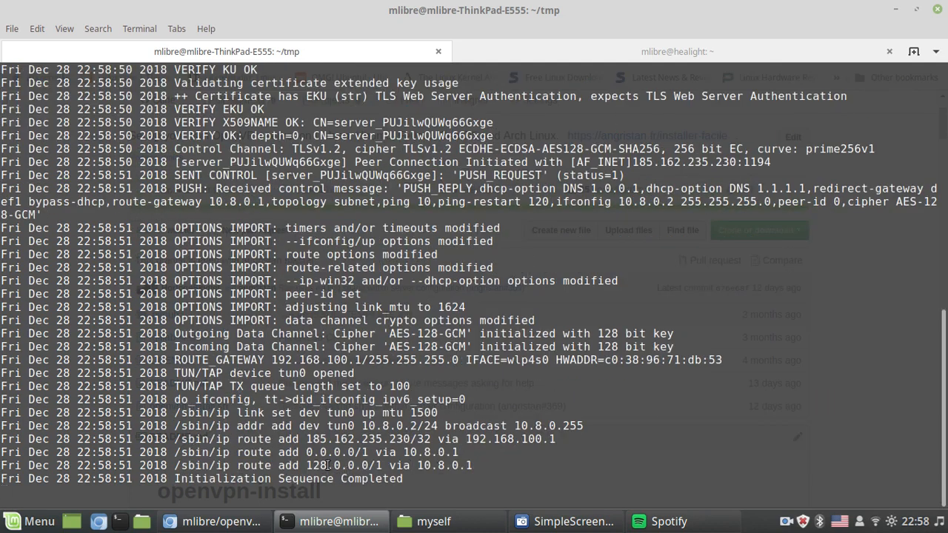
left_click(214, 521)
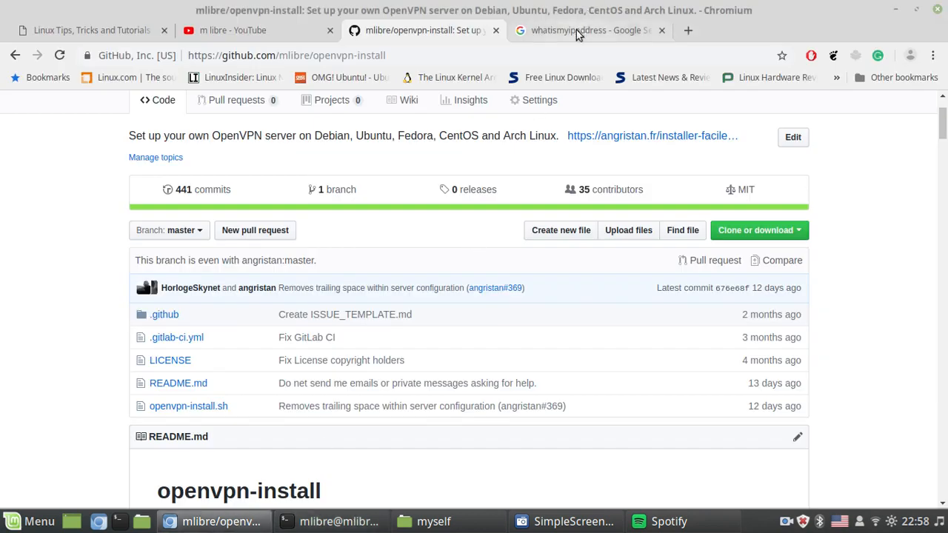
Check the what-is-my-IP results show 185.162.235.230, then switch back to the terminal.
left_click(585, 31)
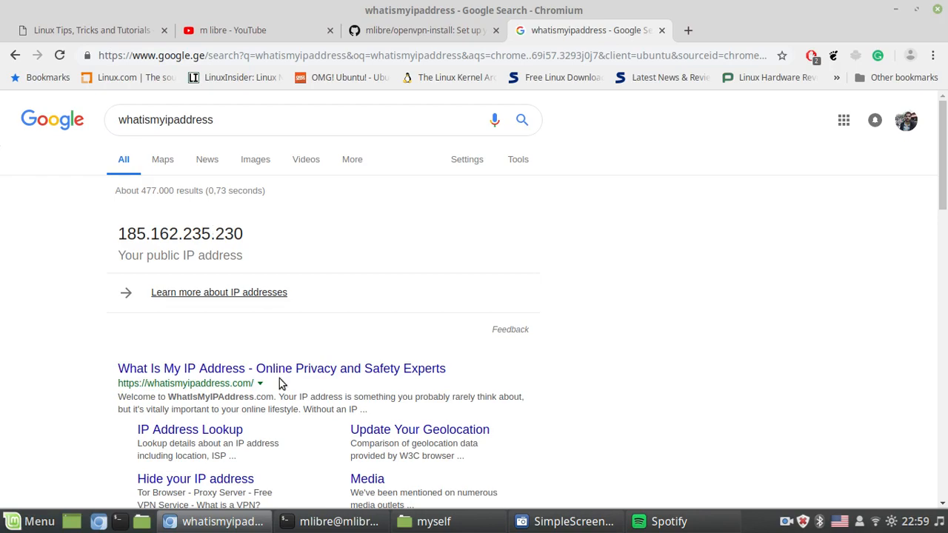
left_click(331, 522)
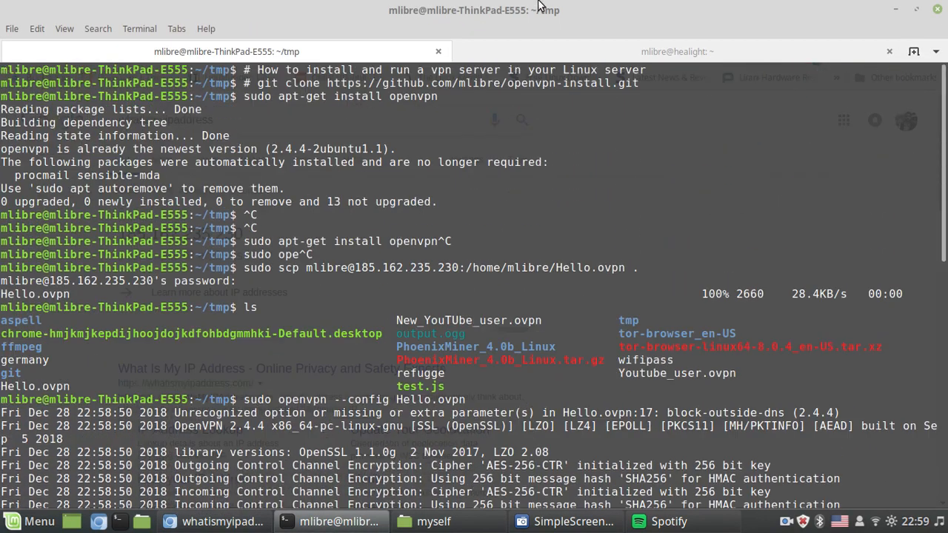
mouse_move(463, 80)
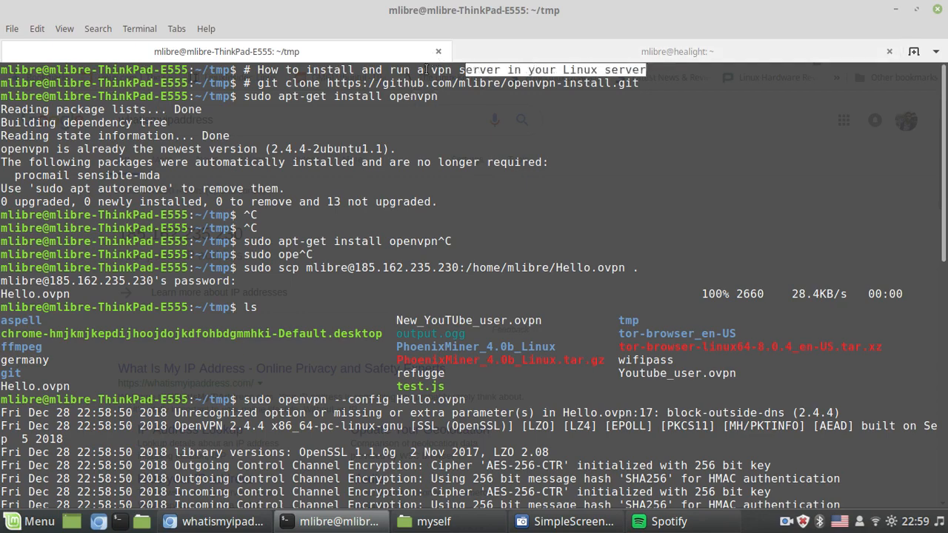
scroll("down", 3)
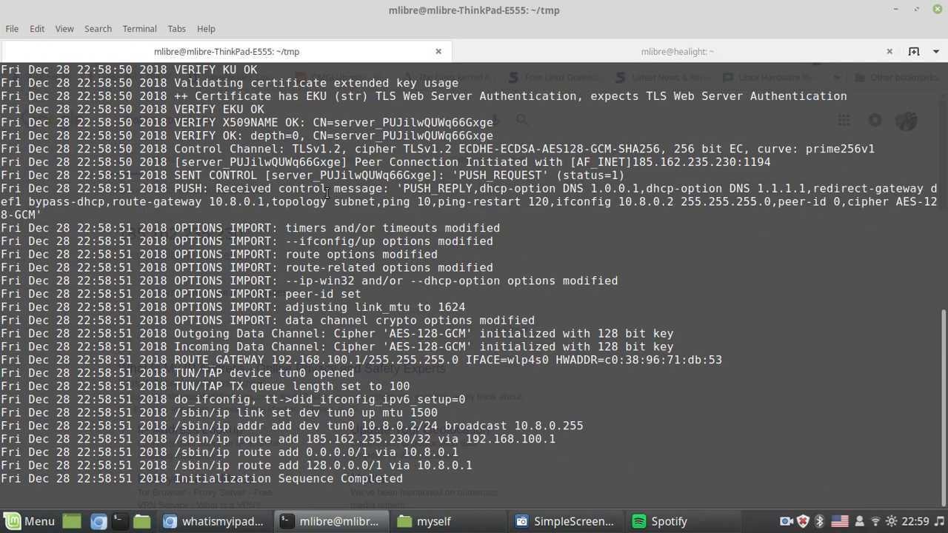